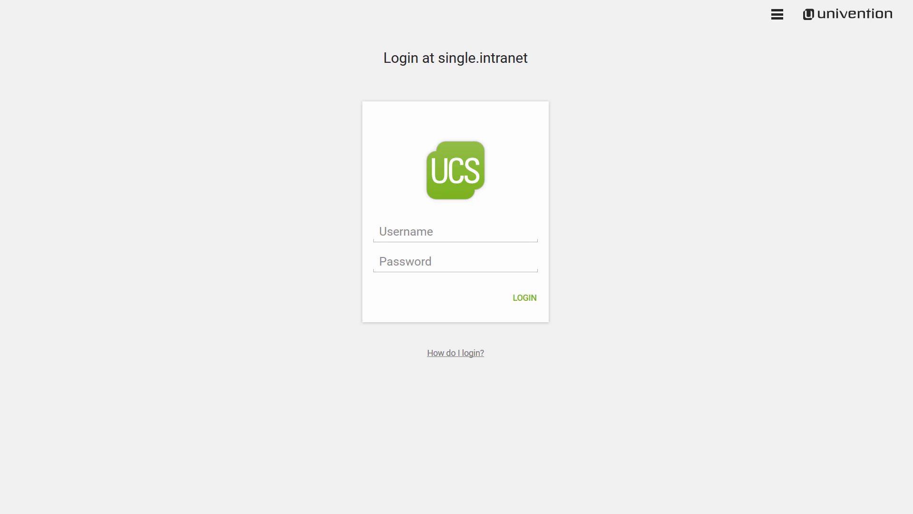
Log in to single.intranet as Administrator, chosen from the username suggestions
type("ad")
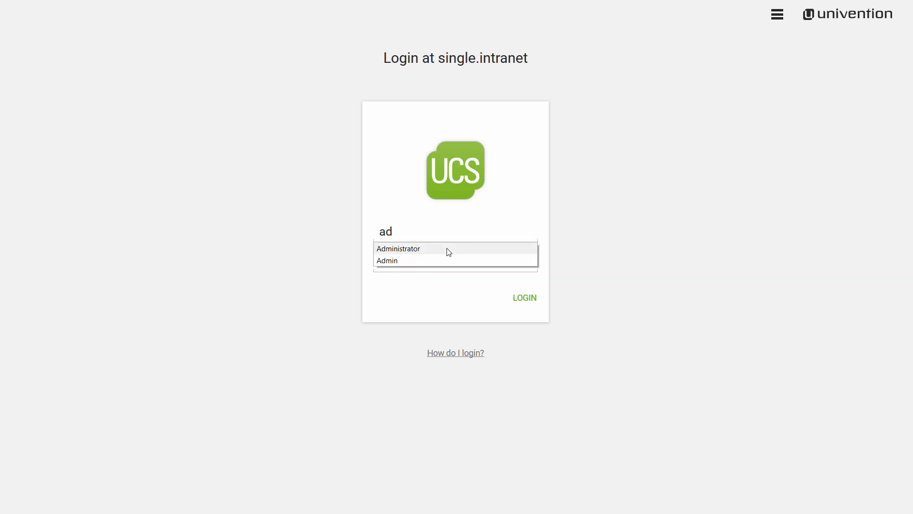
left_click(399, 248)
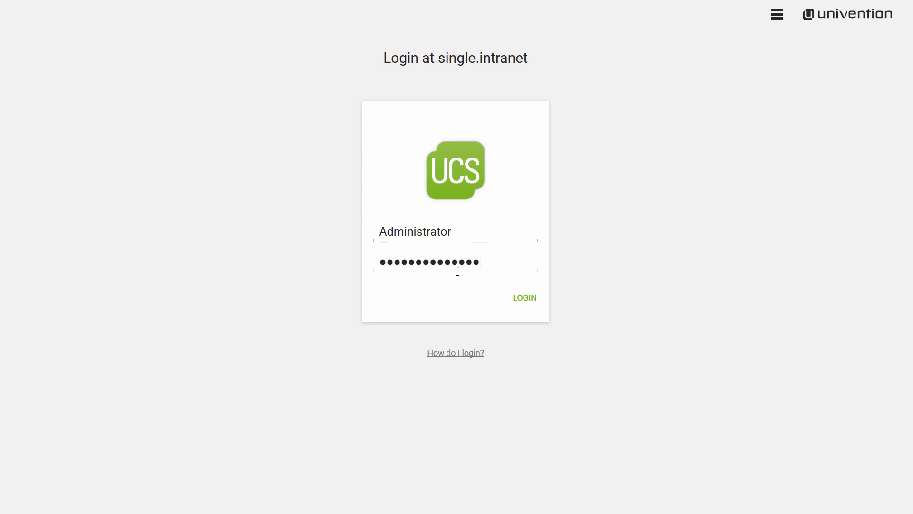
left_click(524, 298)
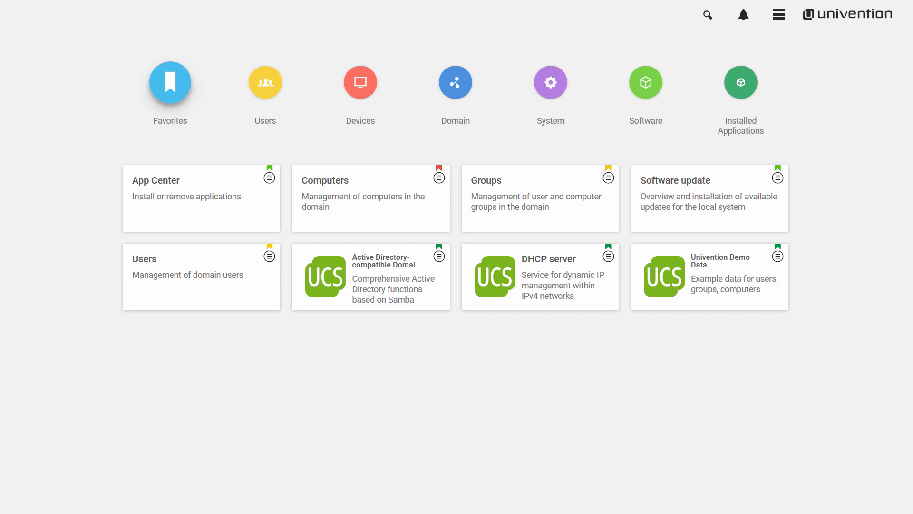
mouse_move(360, 82)
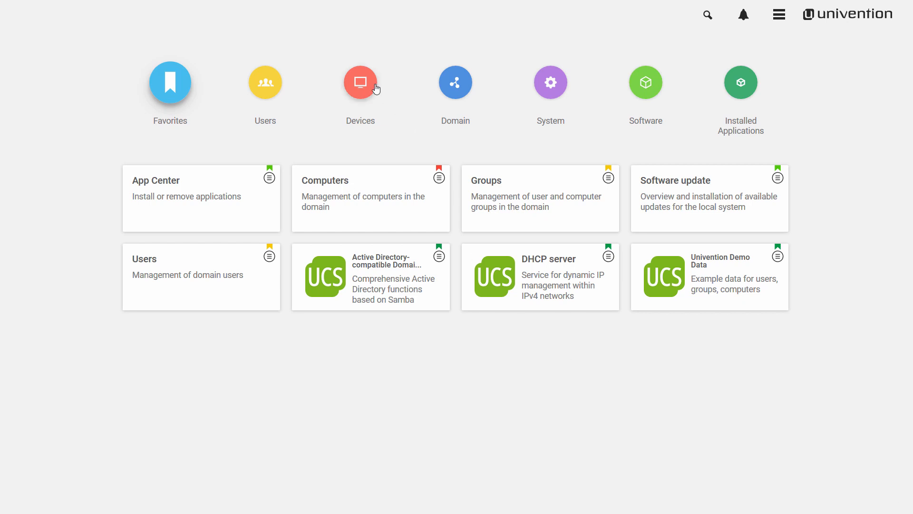
Go to the Devices category and enter the Computers module listing 57 computers
left_click(360, 82)
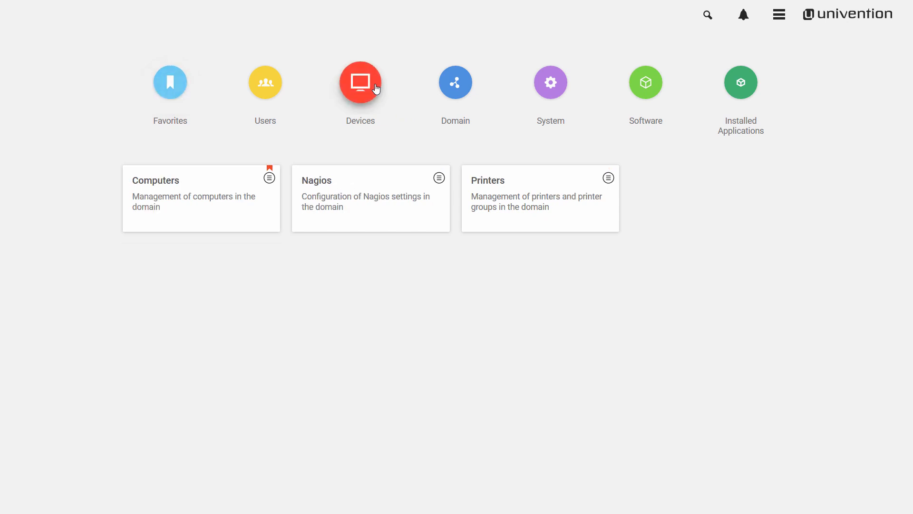
mouse_move(247, 202)
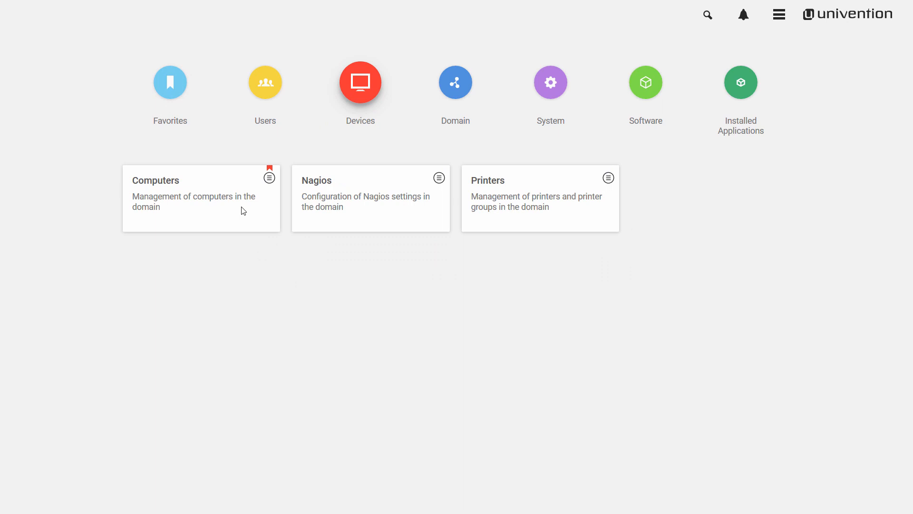
left_click(192, 198)
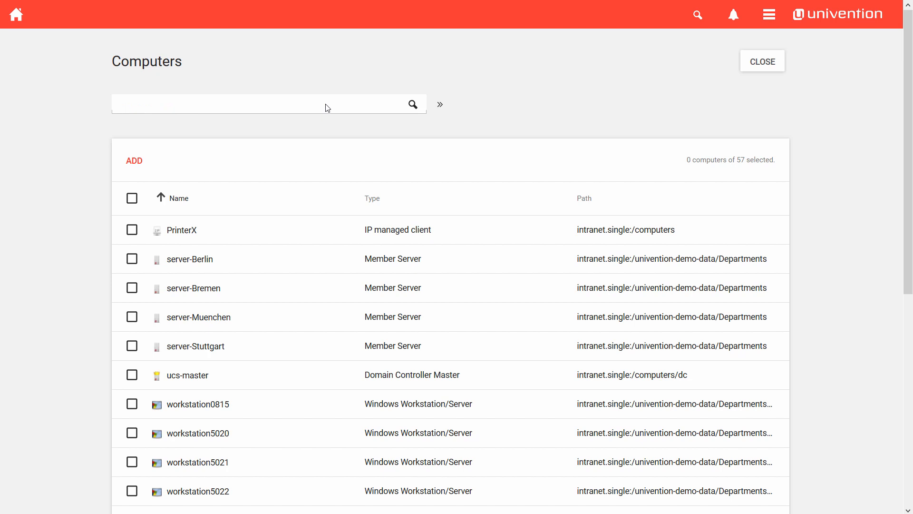
Search computers for IP 10.98.169.194 and bring up workstation0815's settings from the result
type("10")
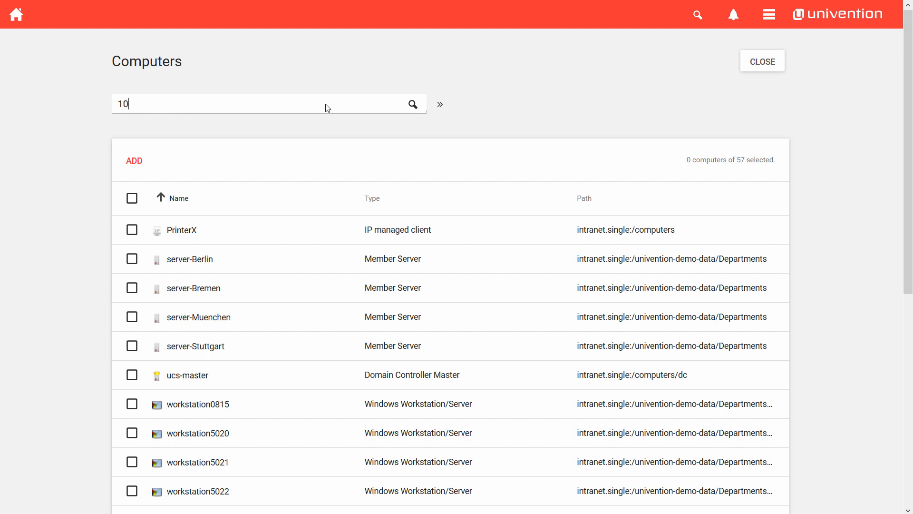
type(".98.16")
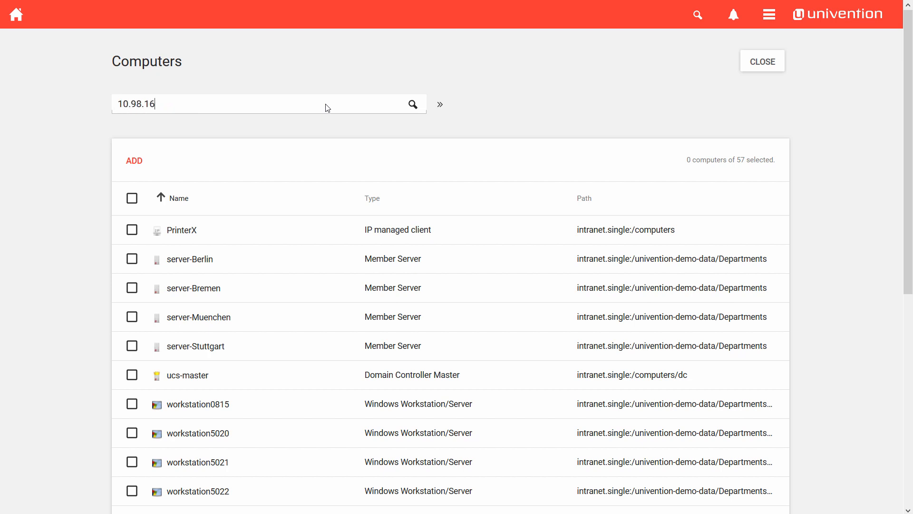
type("9.194")
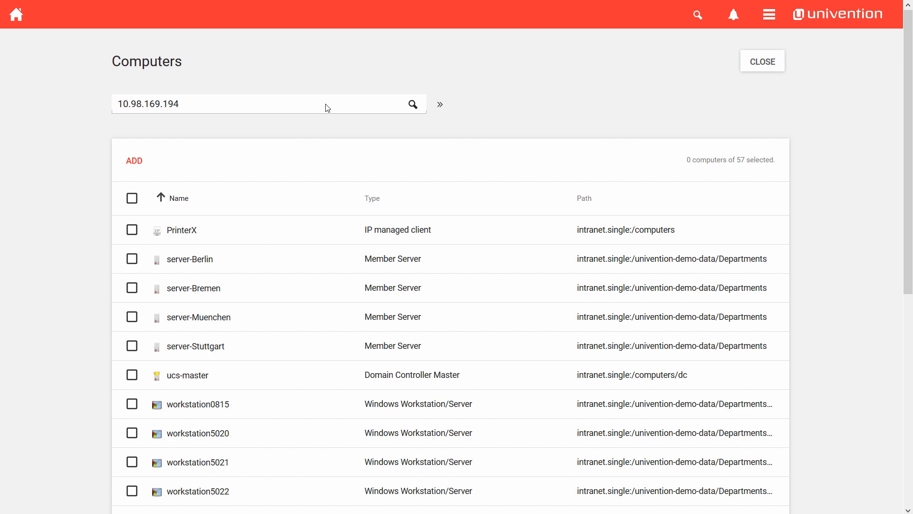
left_click(412, 105)
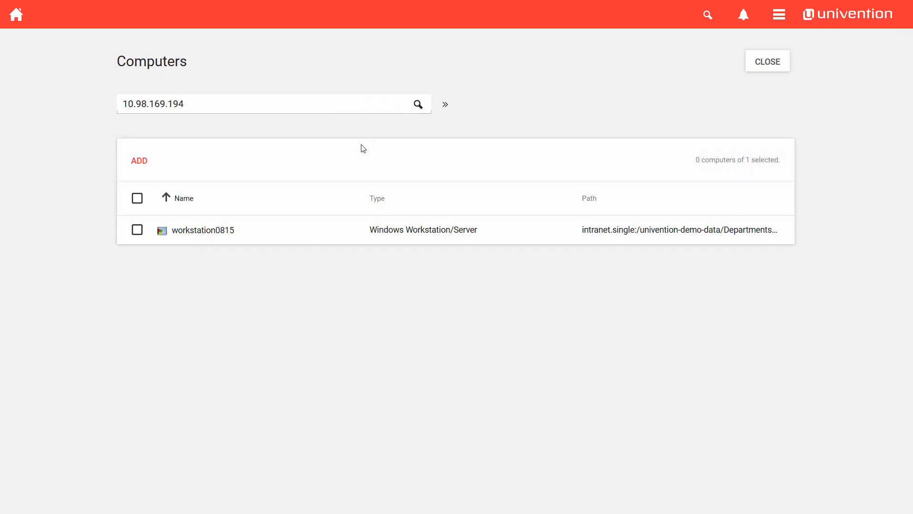
left_click(137, 229)
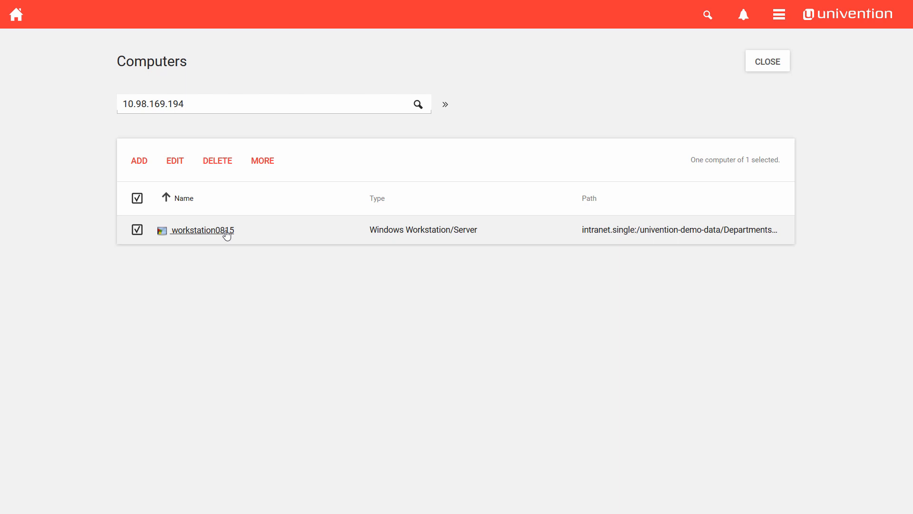
left_click(202, 230)
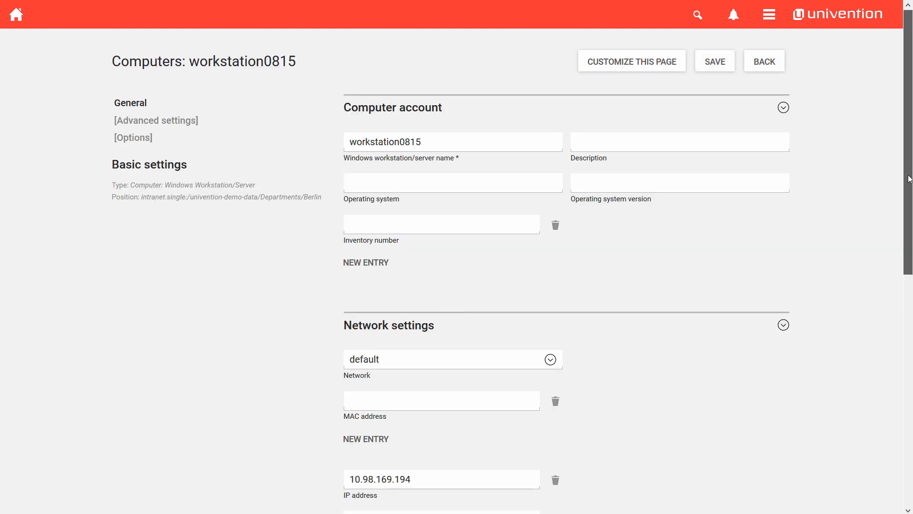
Set workstation0815's Description to 'Test Entry' and save it back to the filtered list
scroll("down", 3)
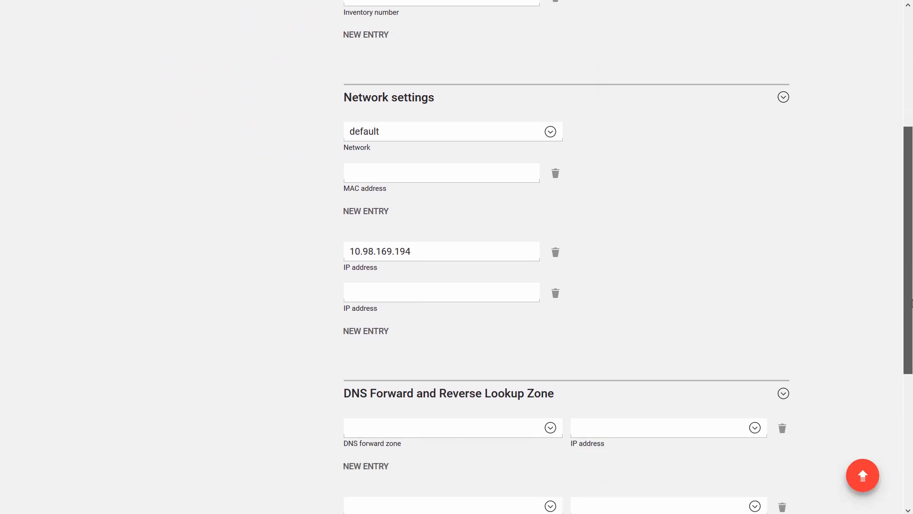
scroll("down", 3)
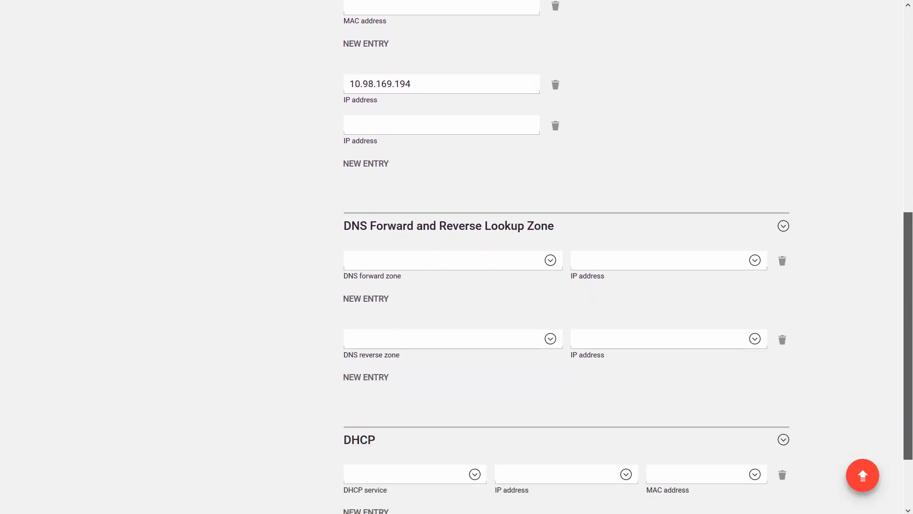
scroll("down", 3)
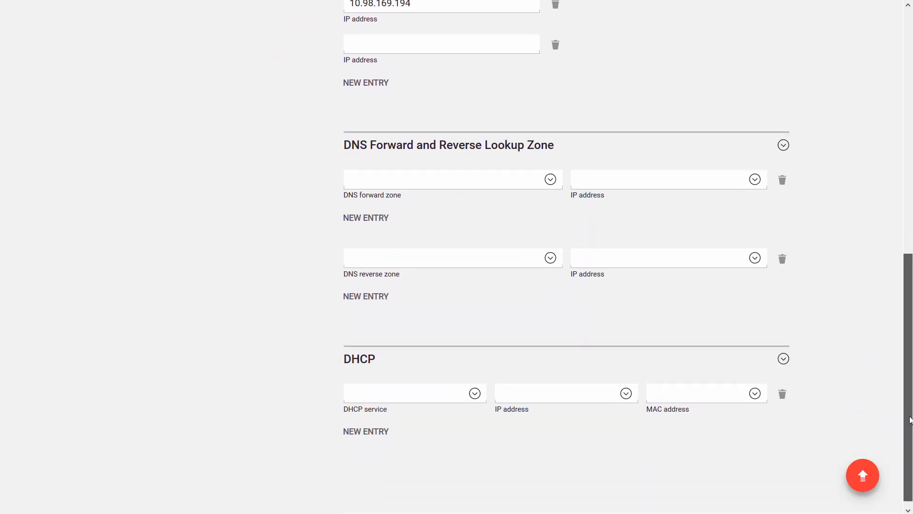
scroll("up", 3)
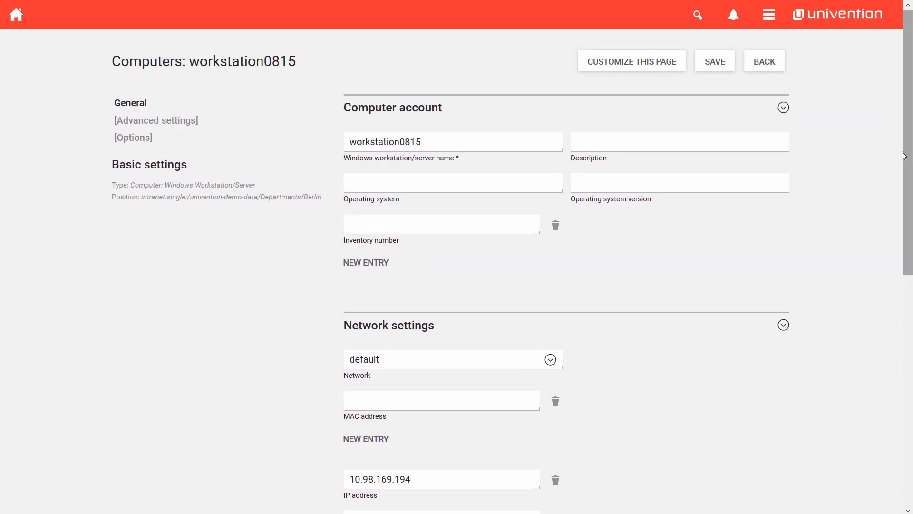
type("Test")
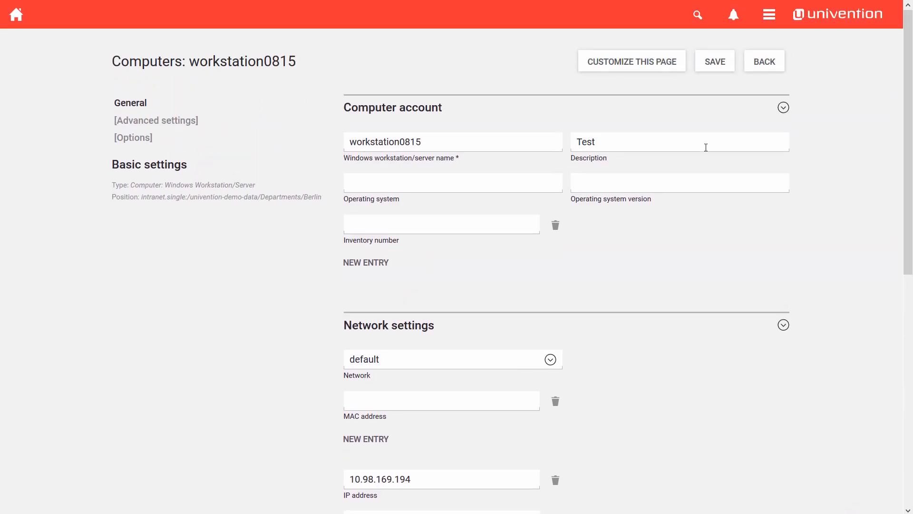
type("Entry")
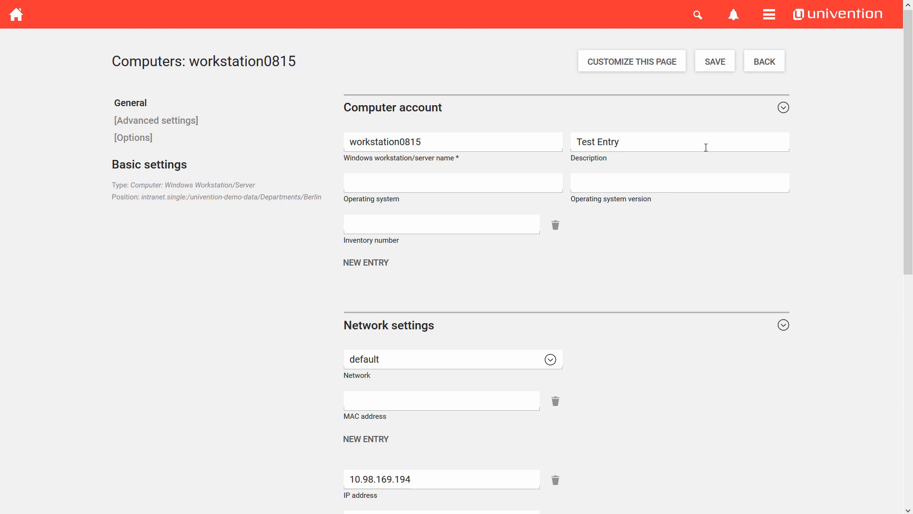
mouse_move(771, 78)
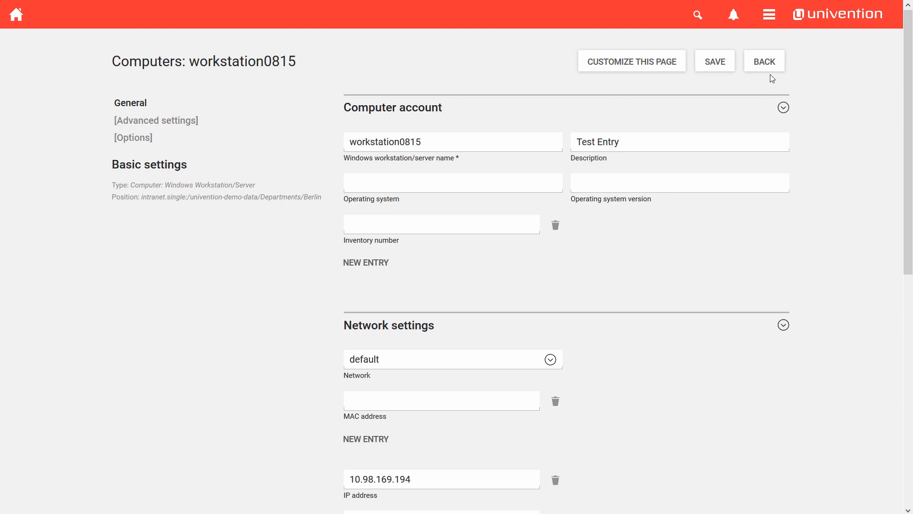
mouse_move(714, 61)
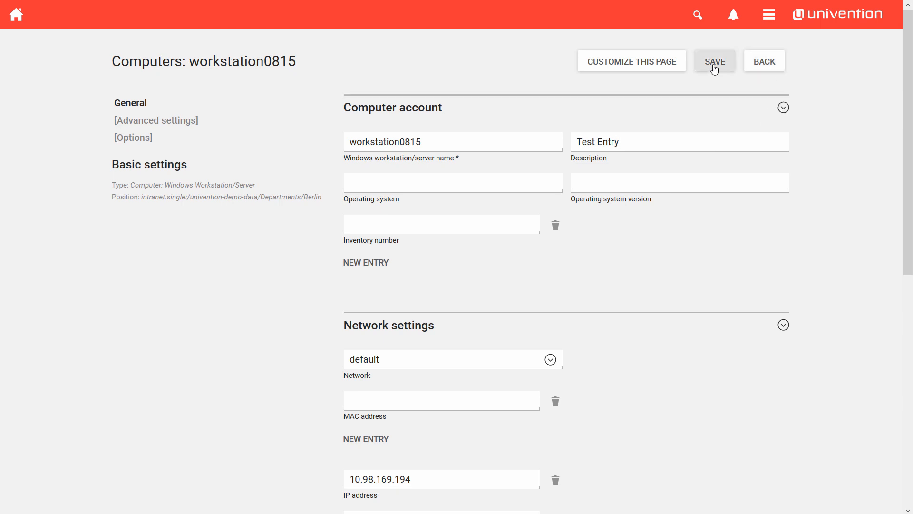
left_click(713, 61)
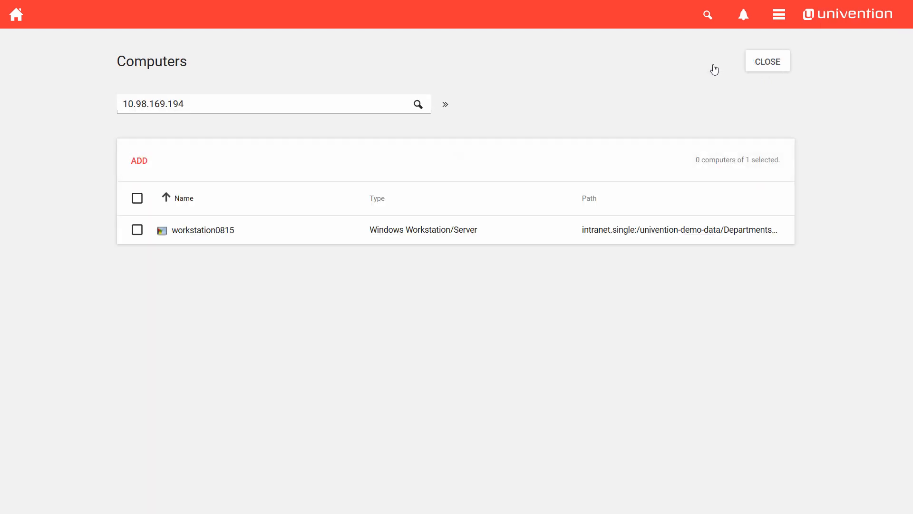
left_click(262, 104)
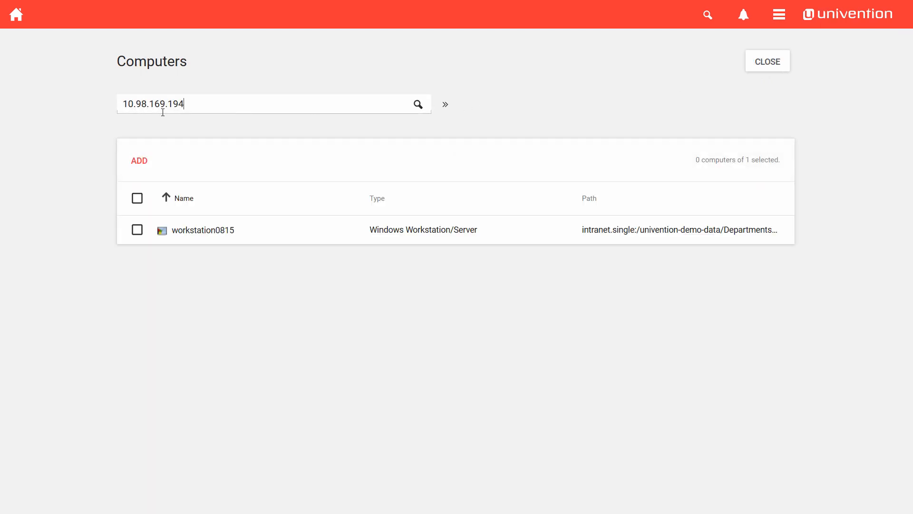
Clear the IP filter to list all 57 computers and start adding a new computer
left_click(418, 105)
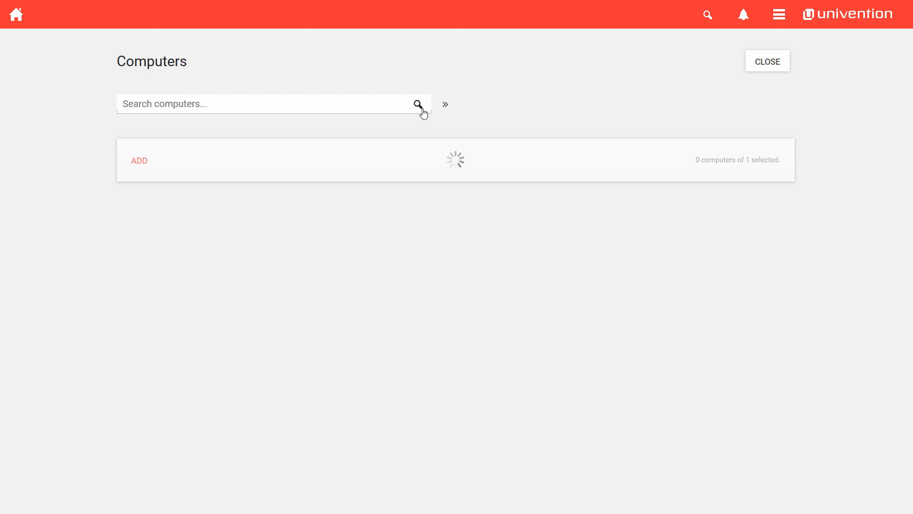
left_click(417, 105)
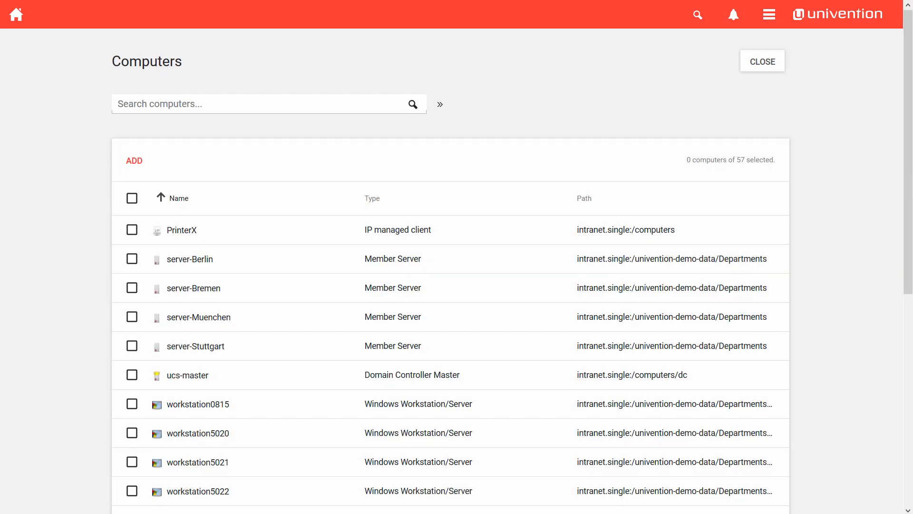
mouse_move(738, 352)
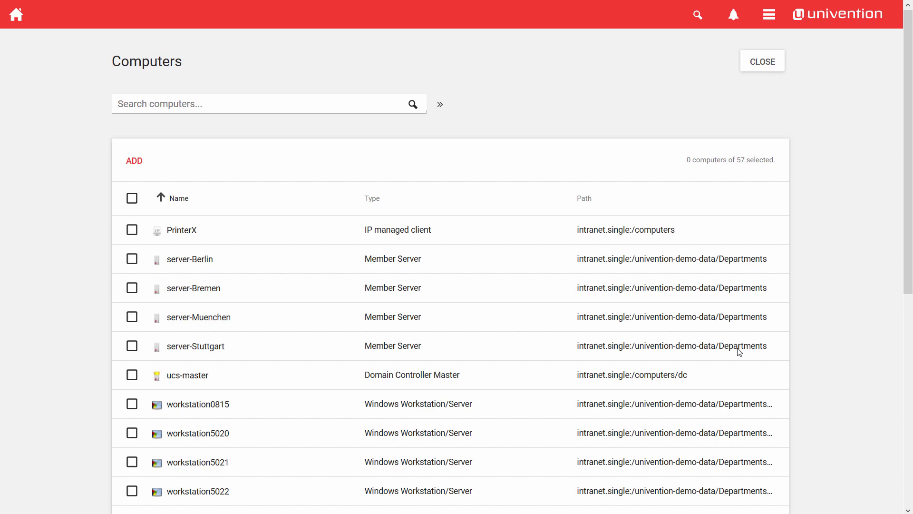
mouse_move(134, 161)
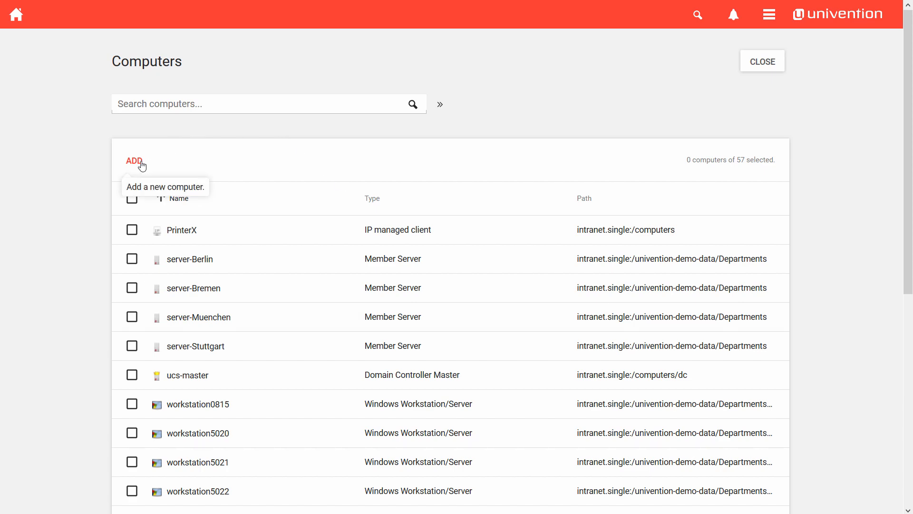
left_click(134, 161)
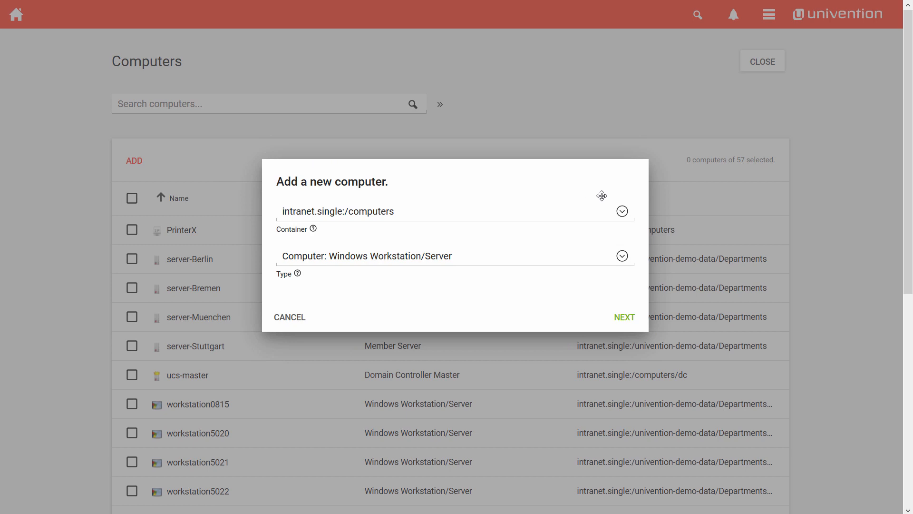
mouse_move(858, 235)
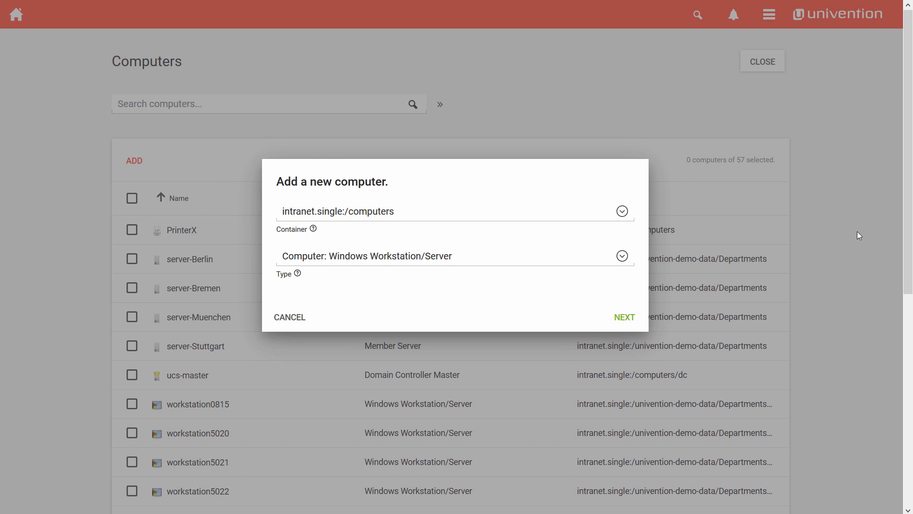
Keep container intranet.single:/computers and choose Computer: IP managed client as the type
left_click(622, 211)
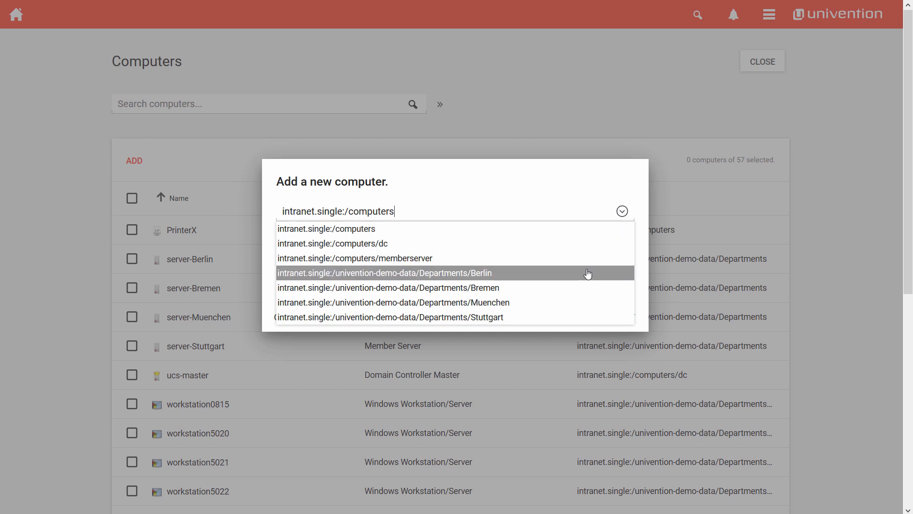
mouse_move(583, 291)
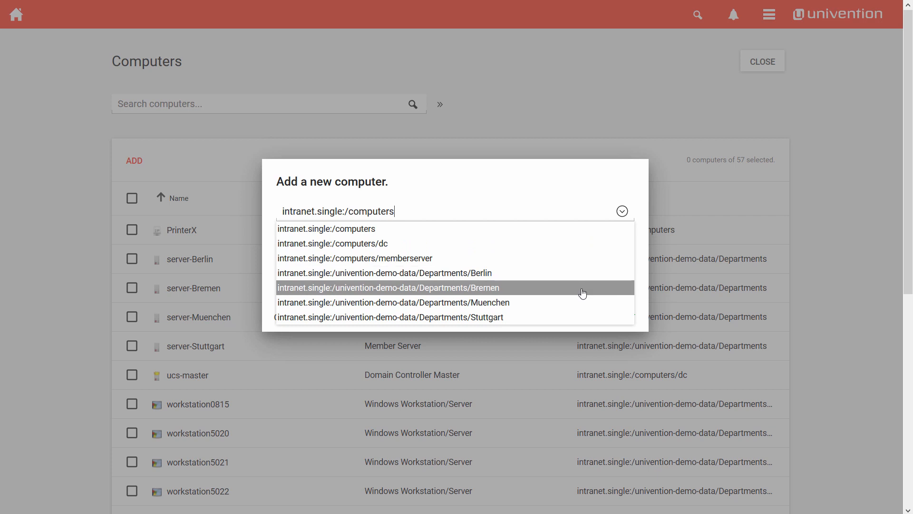
mouse_move(579, 306)
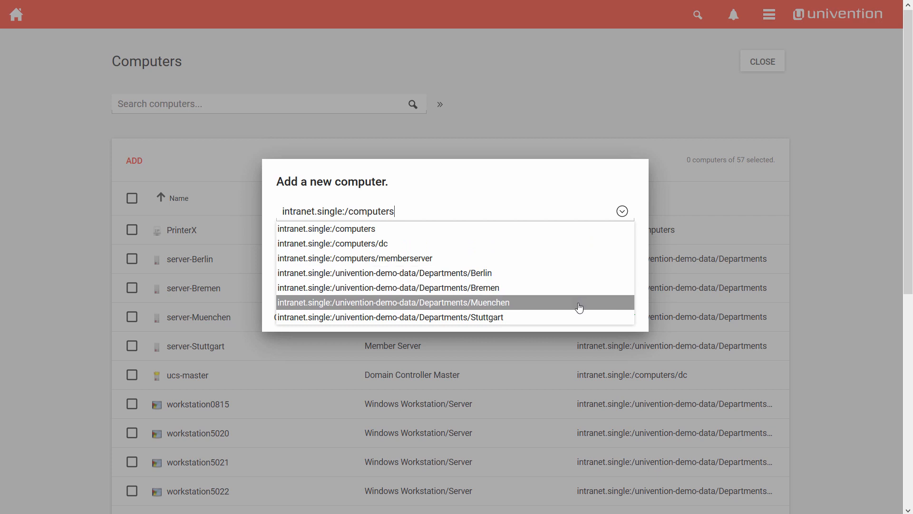
mouse_move(579, 322)
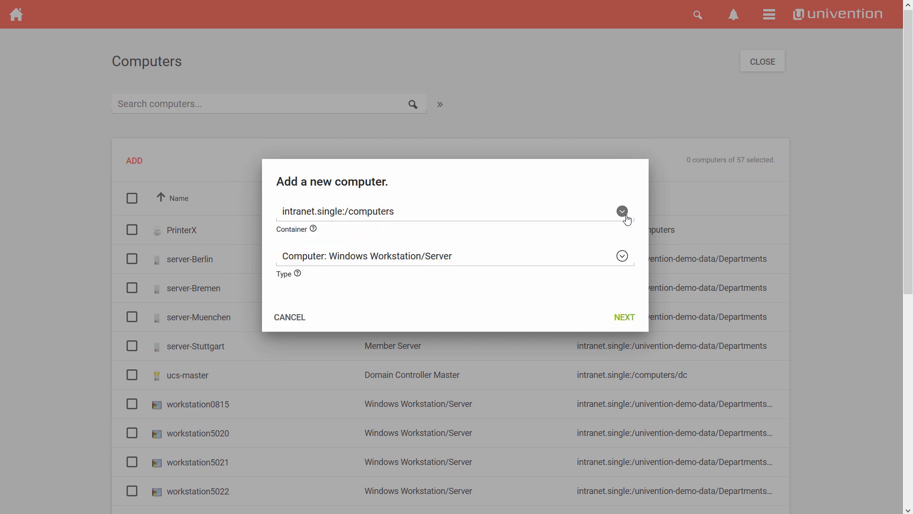
mouse_move(622, 256)
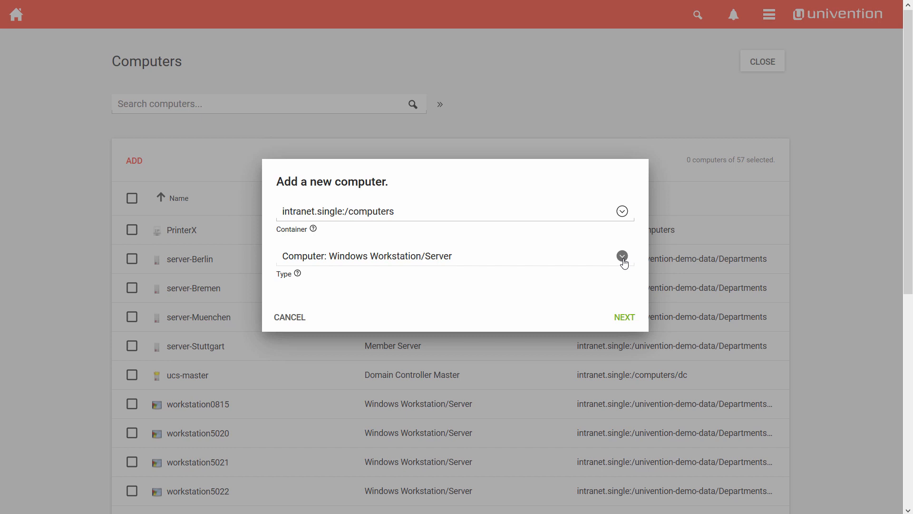
left_click(622, 256)
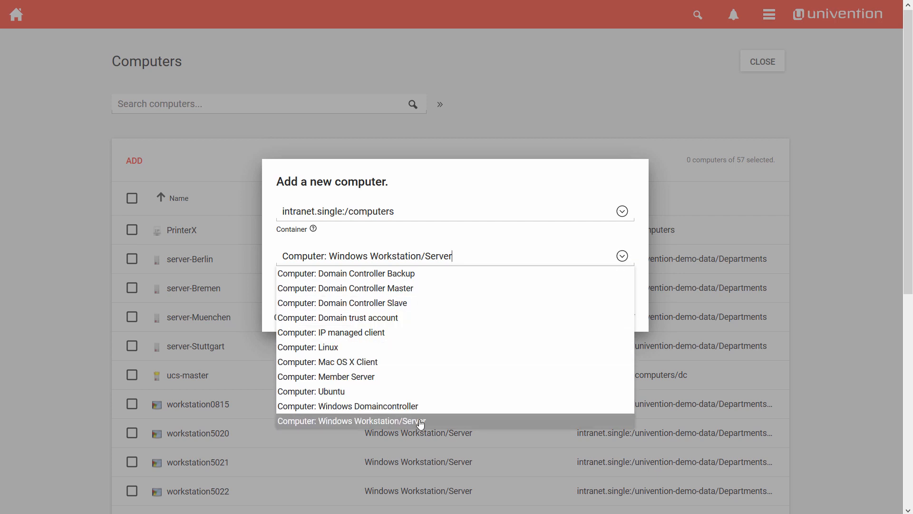
mouse_move(406, 362)
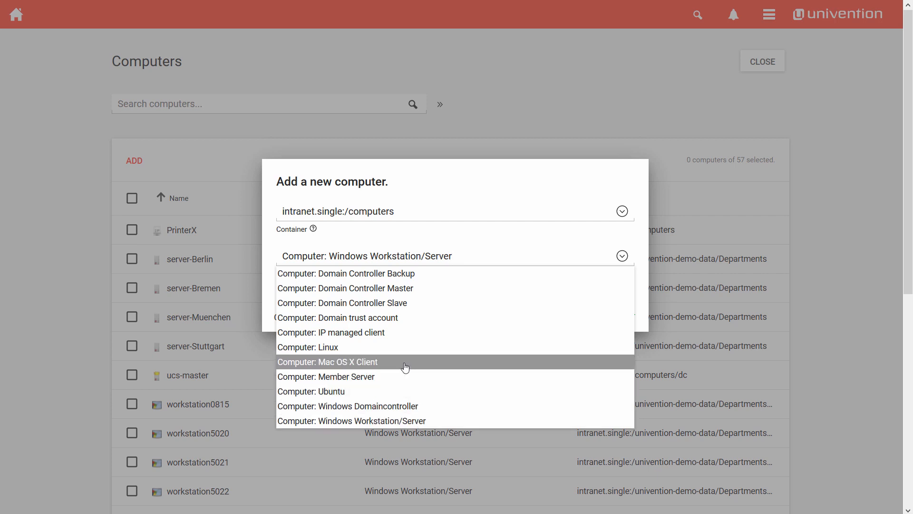
mouse_move(406, 395)
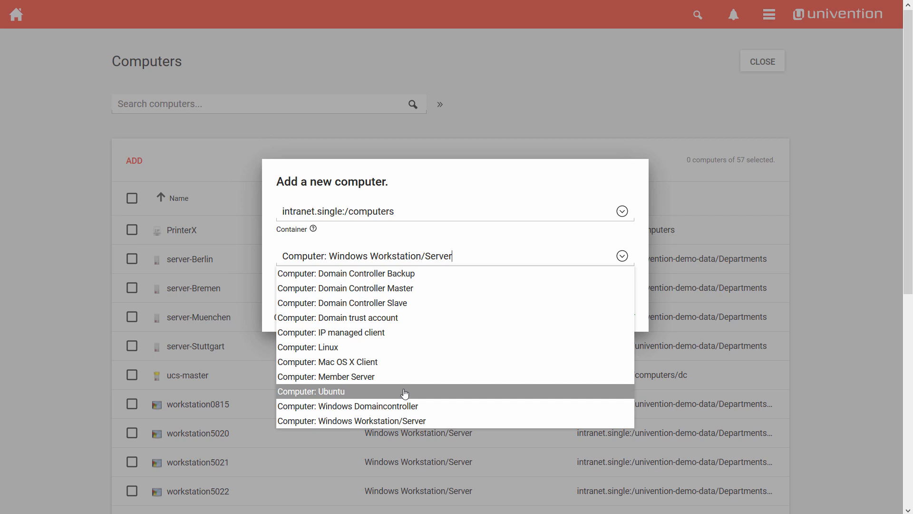
mouse_move(421, 347)
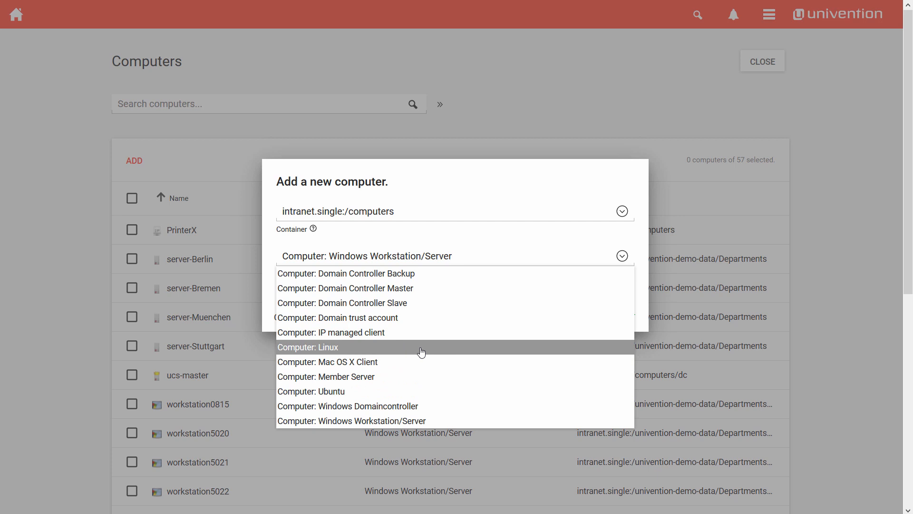
mouse_move(501, 340)
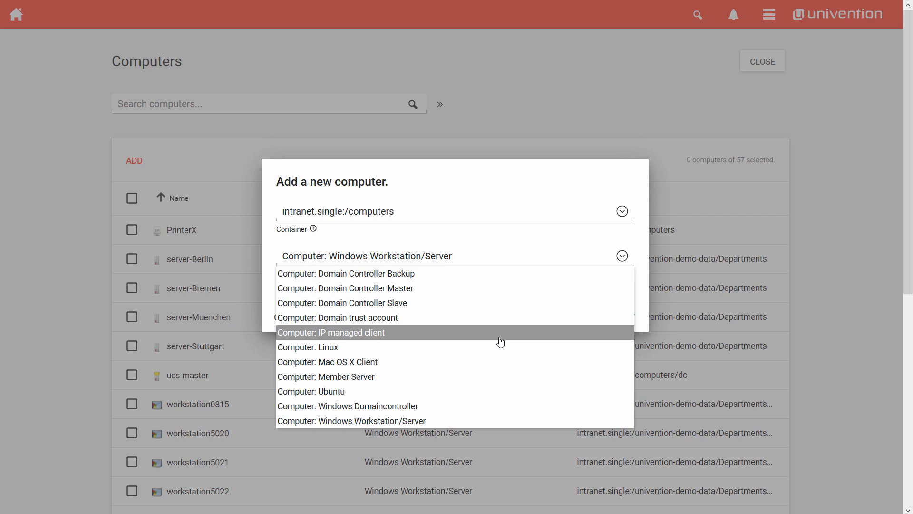
left_click(331, 332)
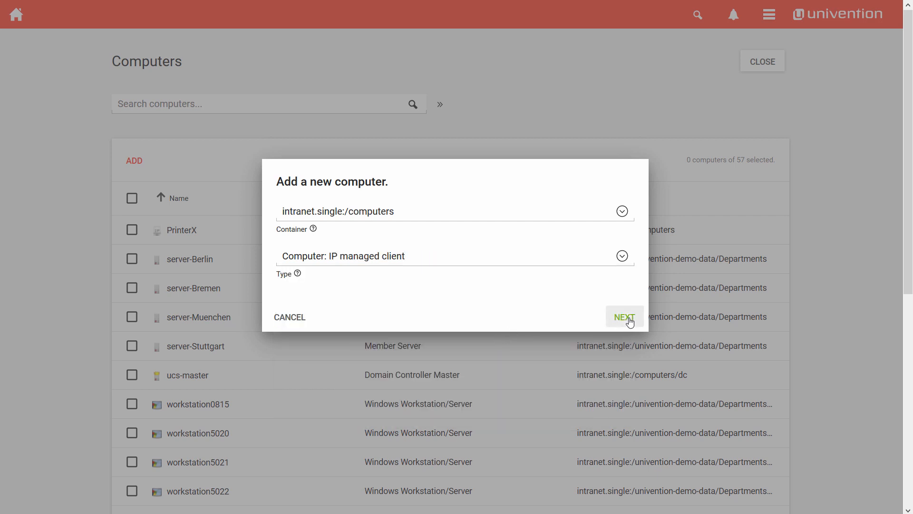
Name the client Printer77 with MAC 11:22:33:44:55:65 and IP 10.98.169.251 on the default network
left_click(624, 316)
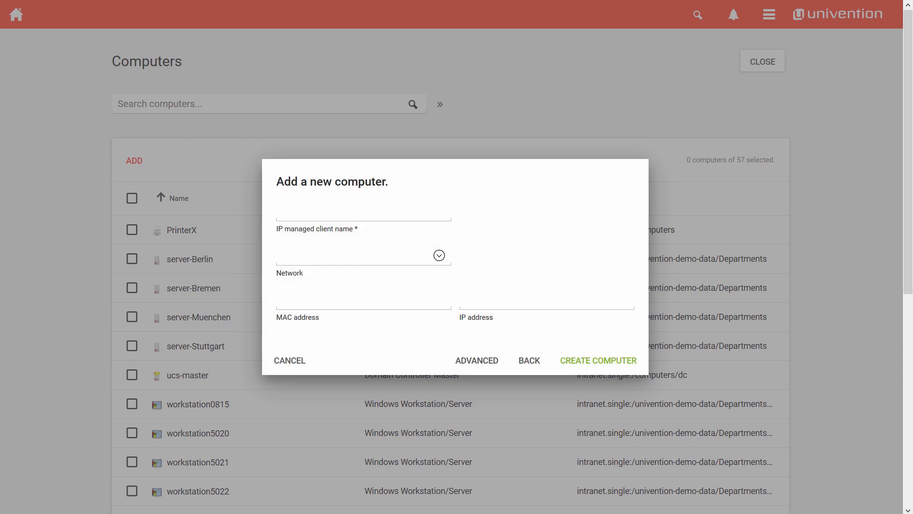
left_click(363, 212)
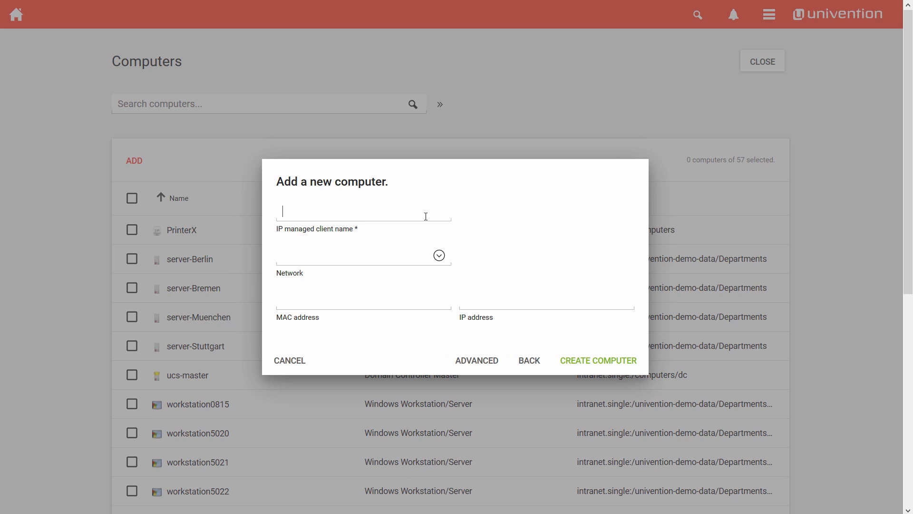
type("Printer77")
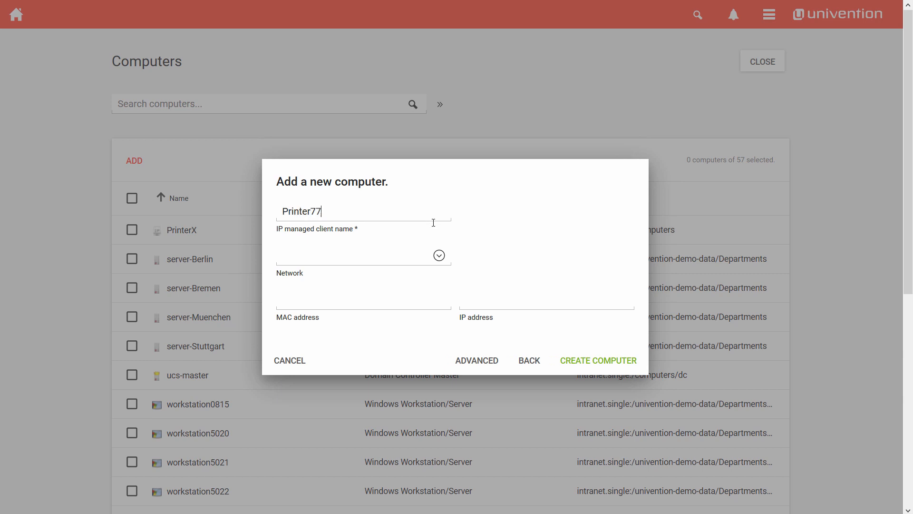
left_click(439, 255)
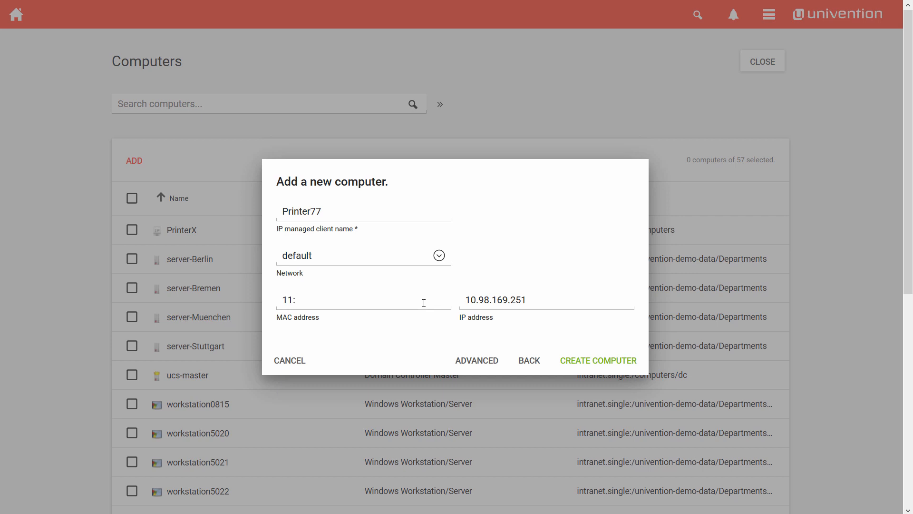
type("22:33:44")
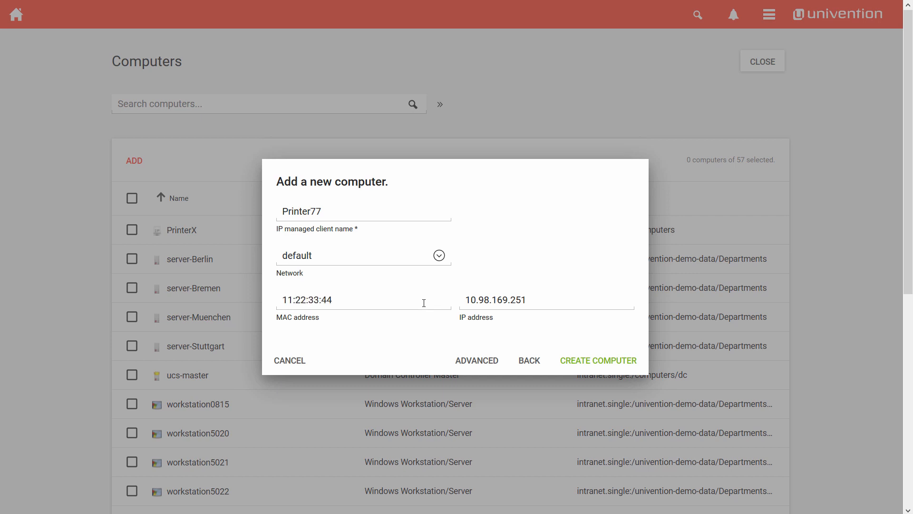
type(":55:65")
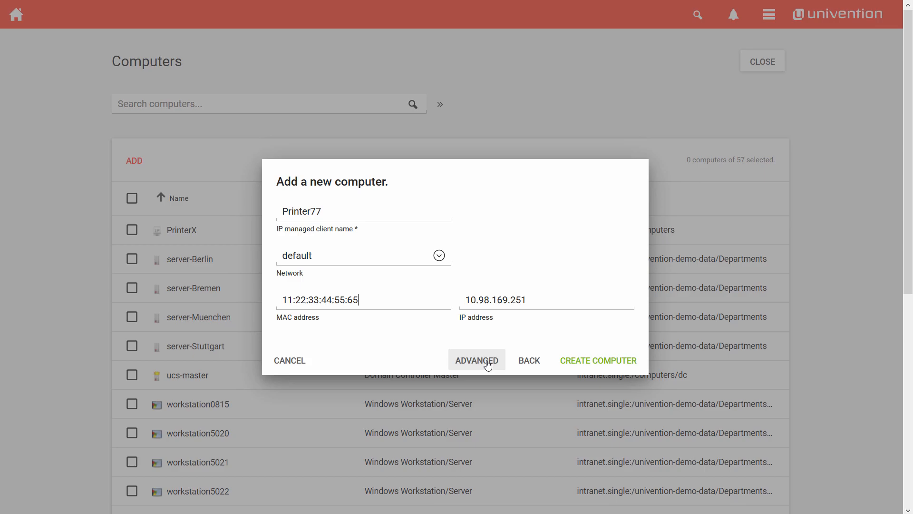
In the full settings, add a DHCP entry with service single.intranet and IP 10.98.169.251
left_click(476, 360)
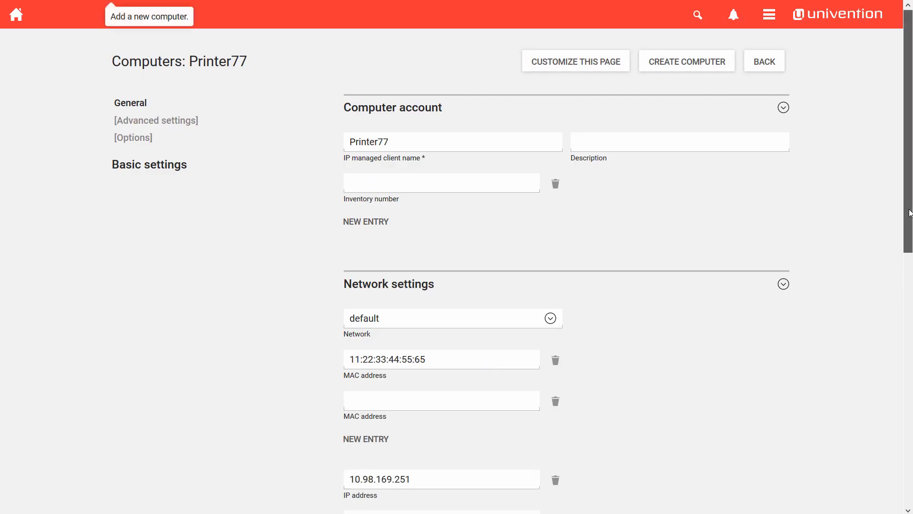
scroll("down", 3)
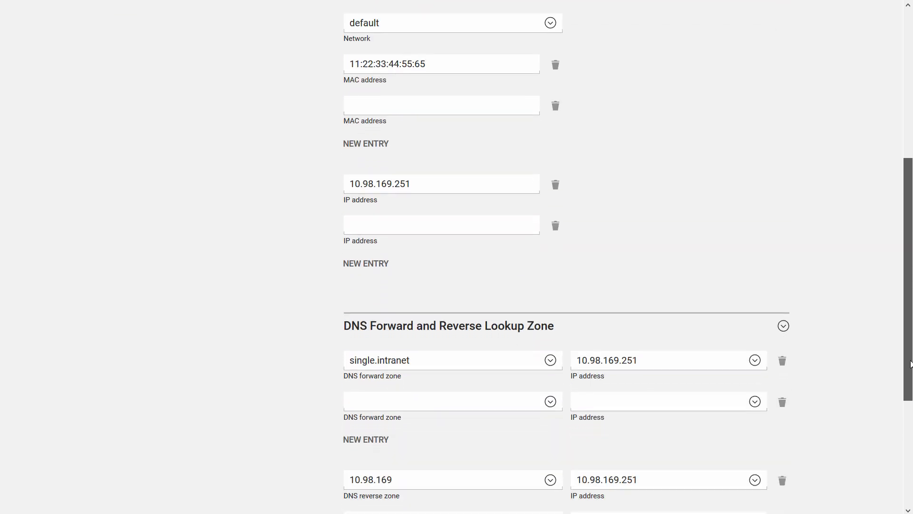
scroll("down", 3)
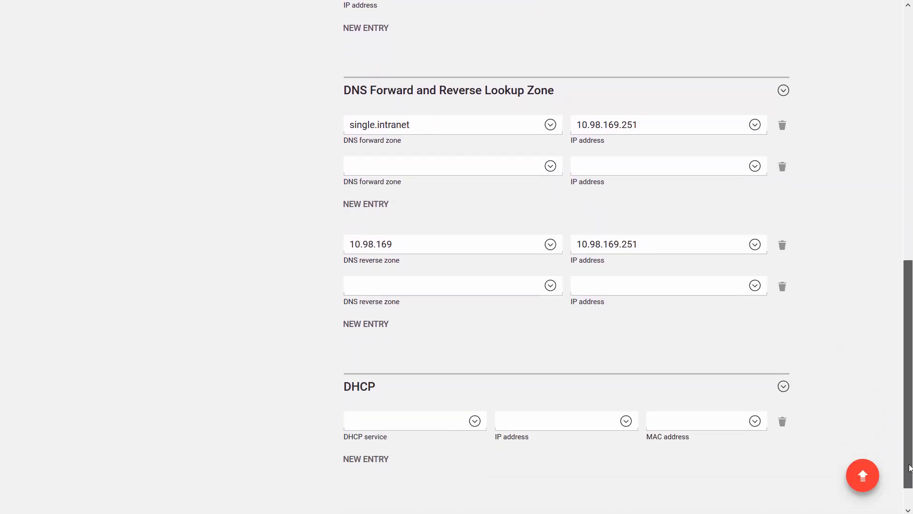
scroll("up", 3)
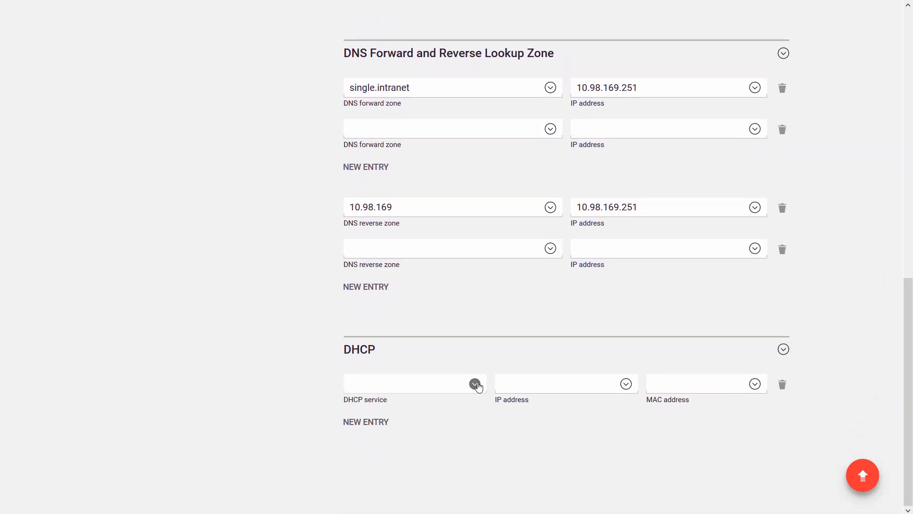
left_click(474, 384)
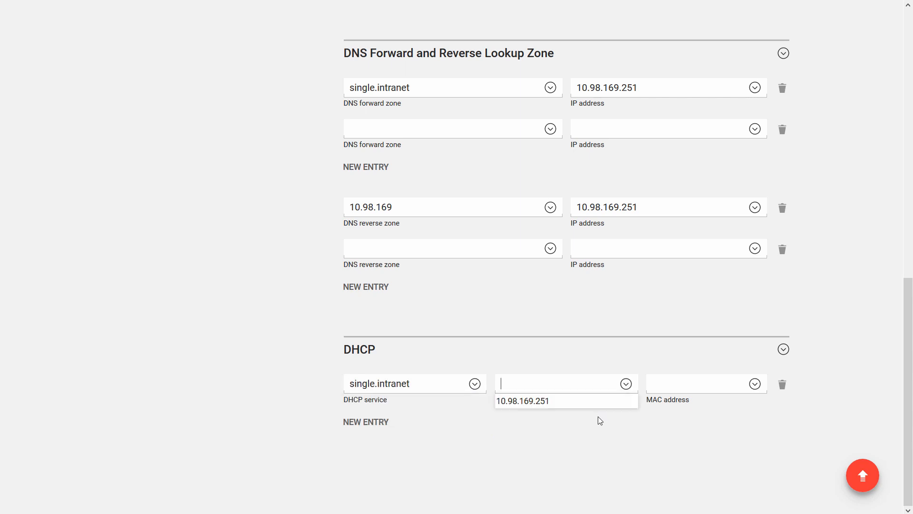
left_click(531, 401)
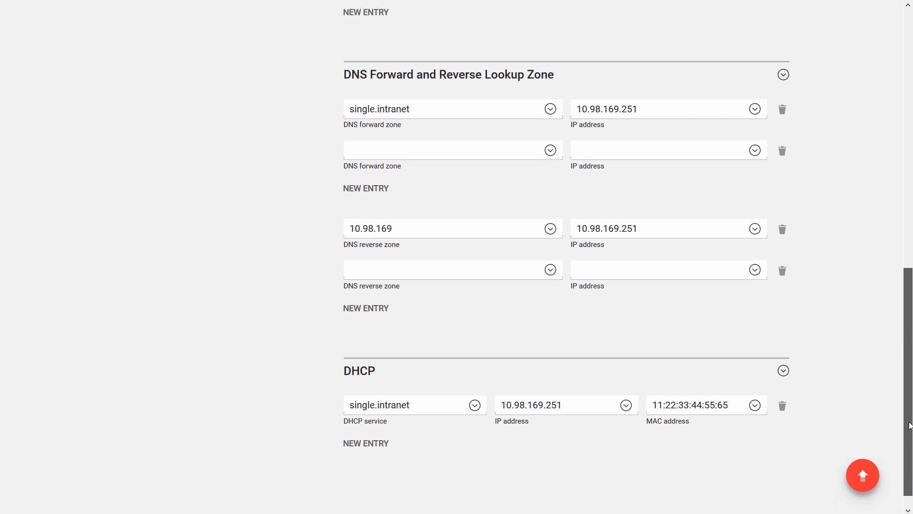
scroll("up", 3)
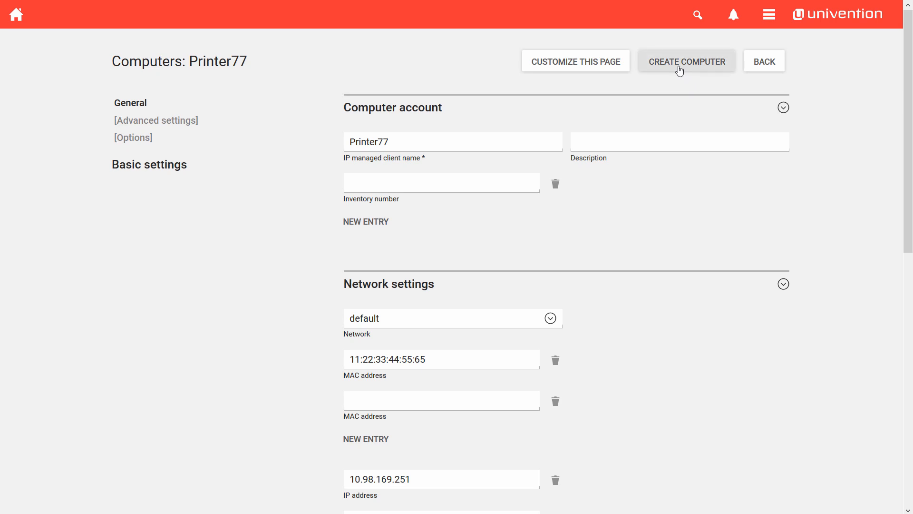
After the duplicate-MAC error, change the MAC to 11:22:33:44:55:66 and create Printer77
left_click(686, 61)
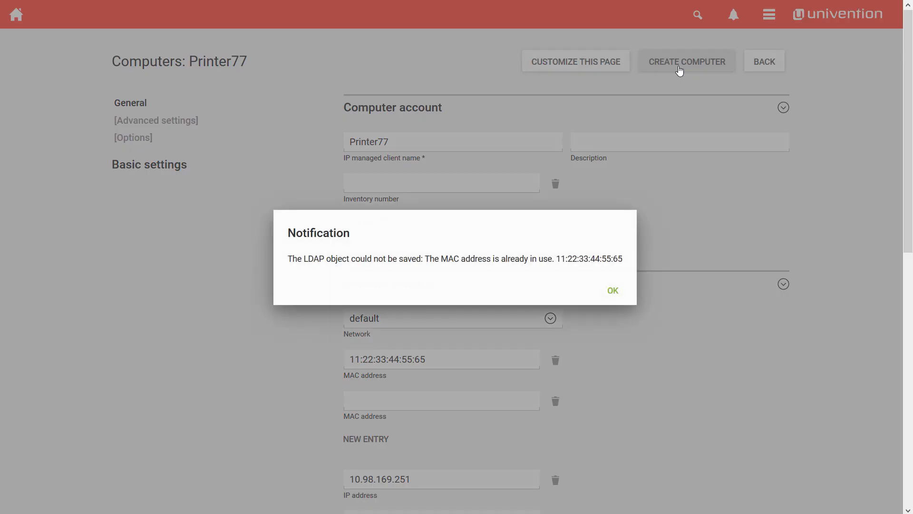
mouse_move(666, 102)
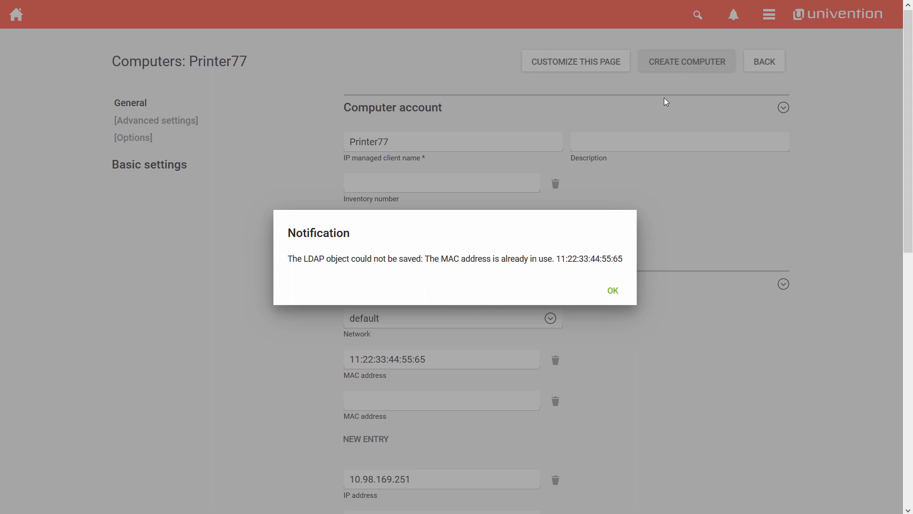
left_click(612, 290)
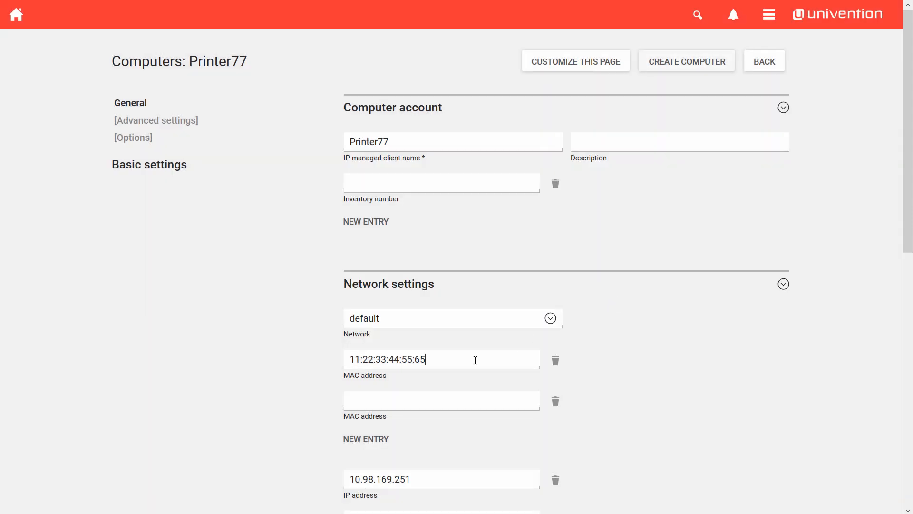
scroll("down", 3)
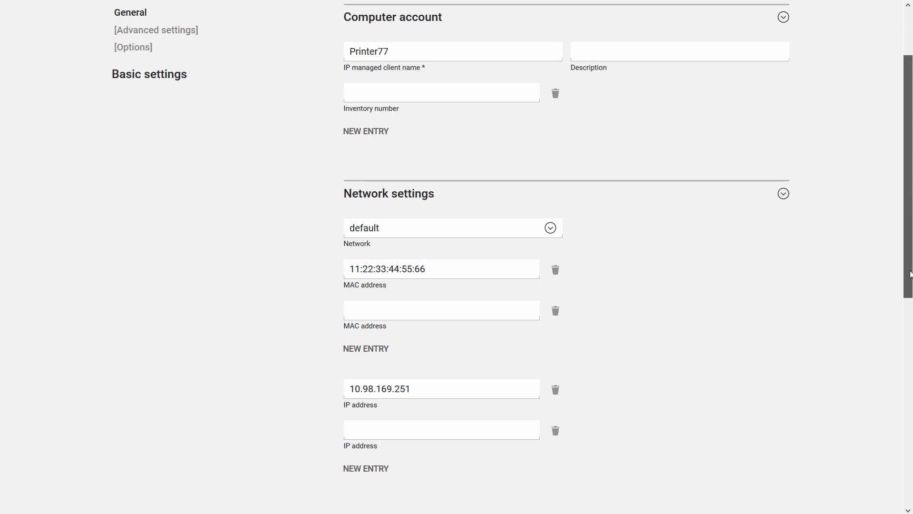
scroll("down", 3)
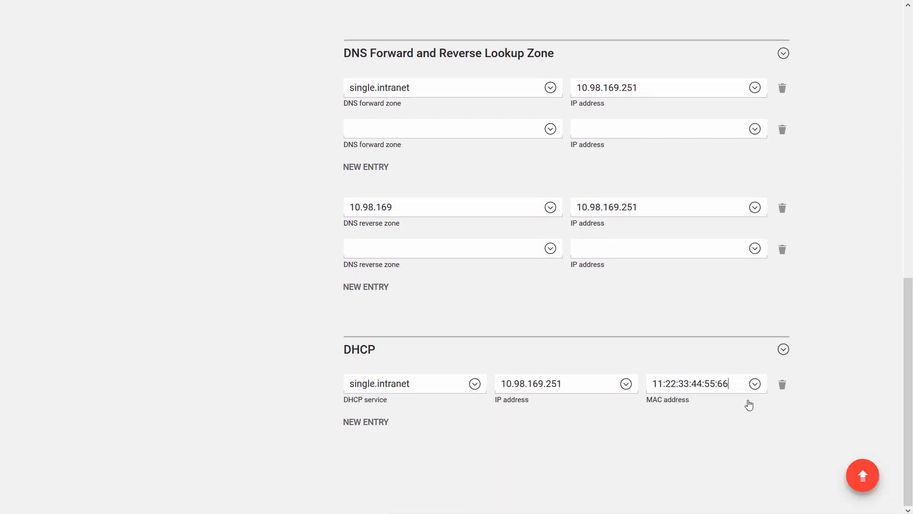
scroll("up", 3)
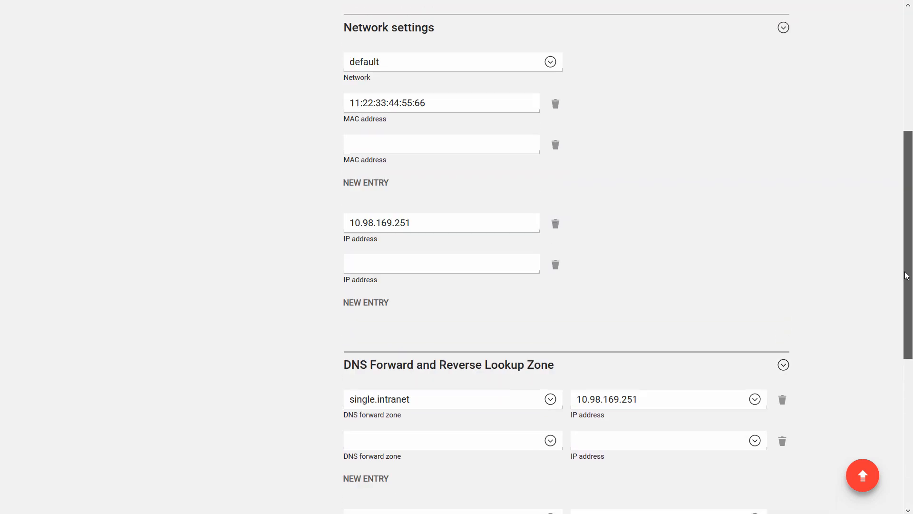
scroll("up", 3)
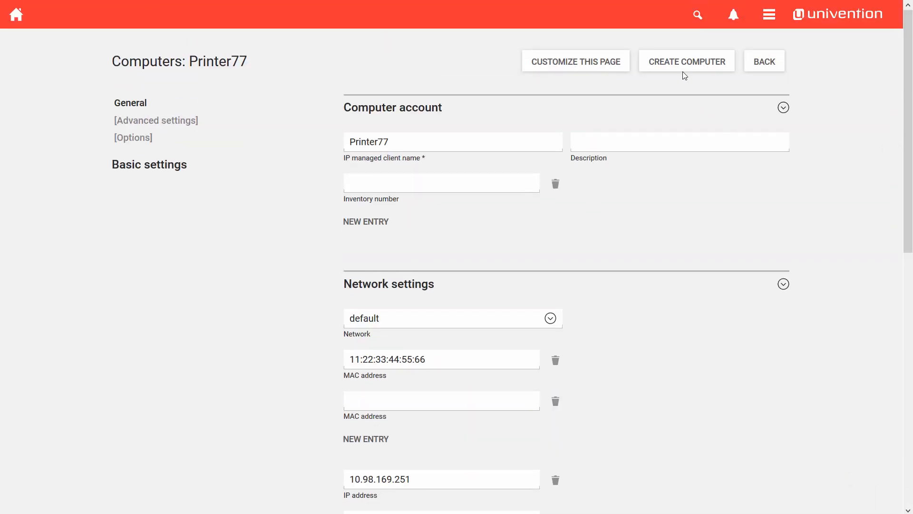
left_click(764, 61)
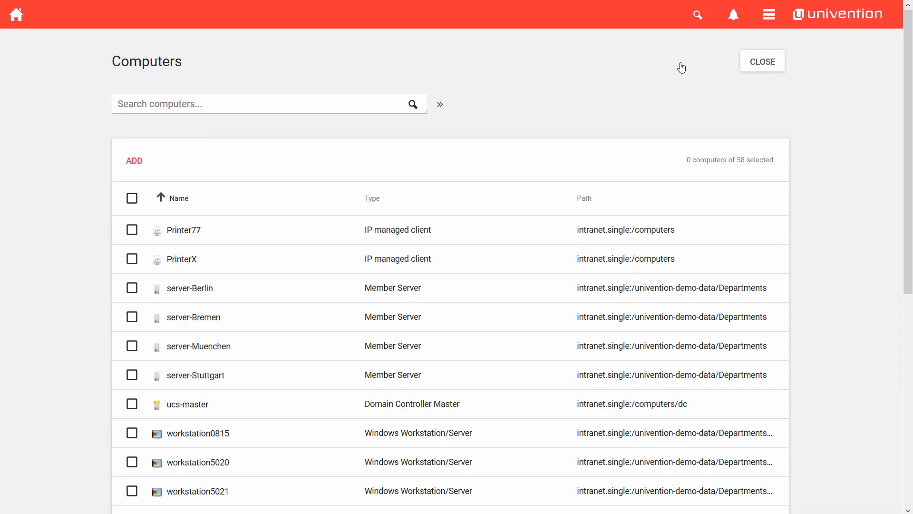
mouse_move(620, 294)
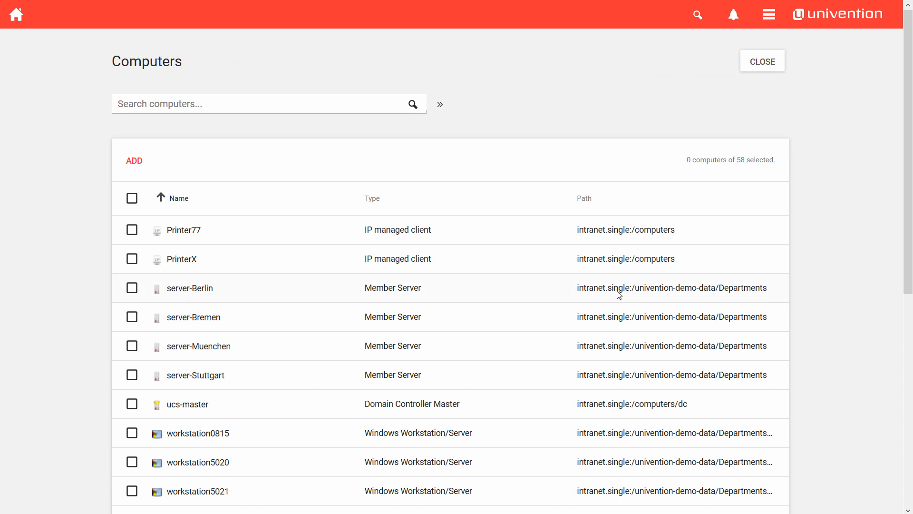
Delete Printer77 and PrinterX together, confirming the removal, and leave the Computers module
left_click(131, 230)
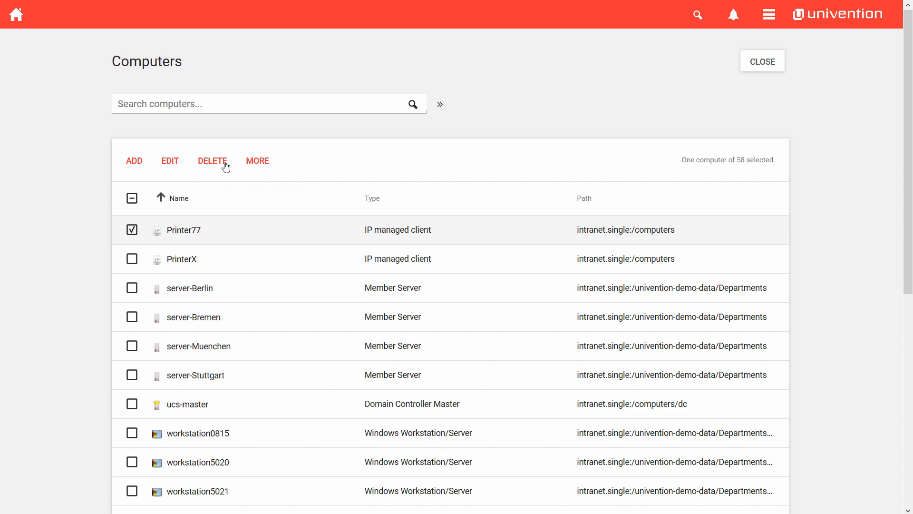
left_click(213, 160)
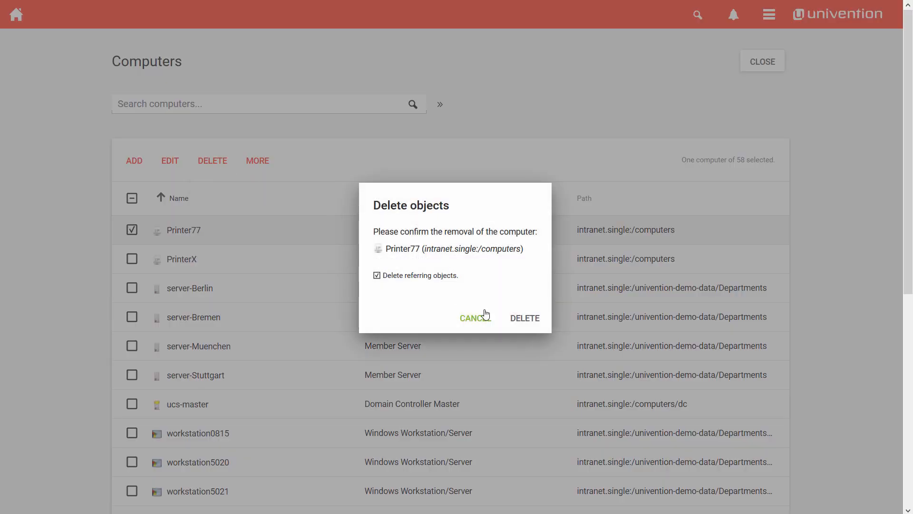
left_click(474, 318)
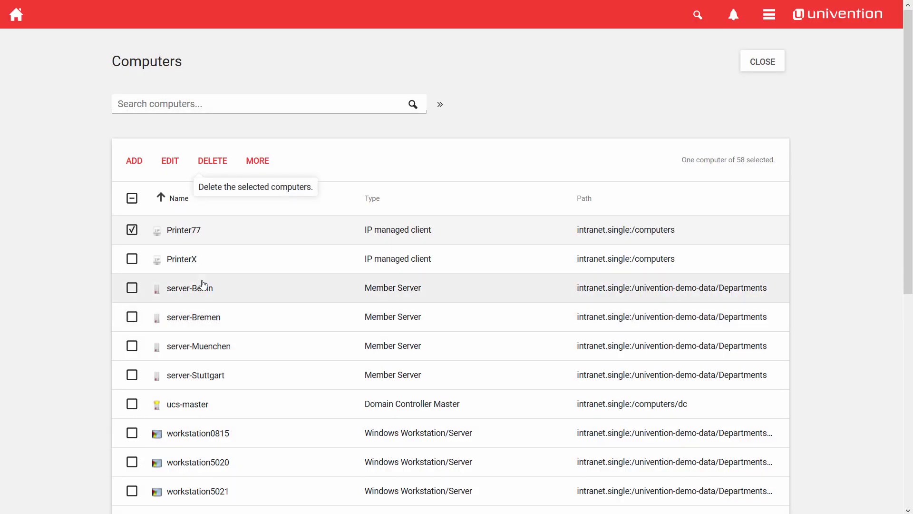
left_click(131, 259)
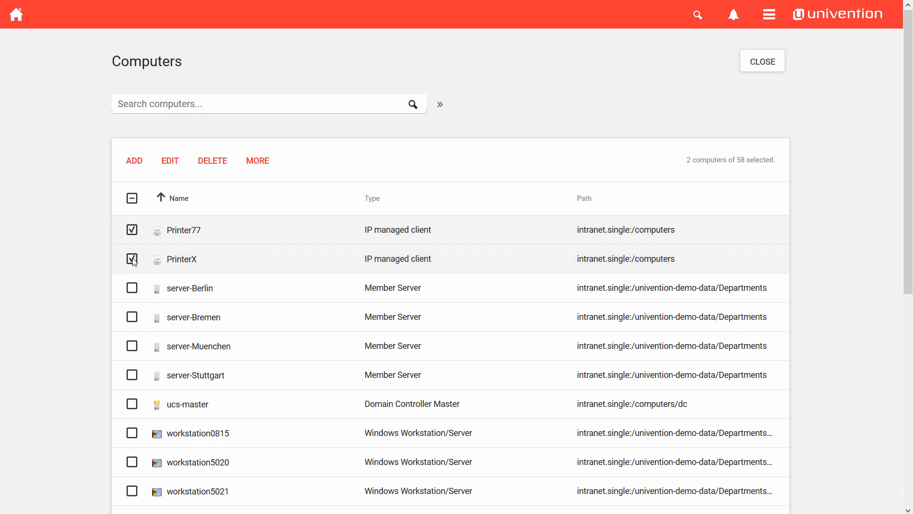
mouse_move(212, 161)
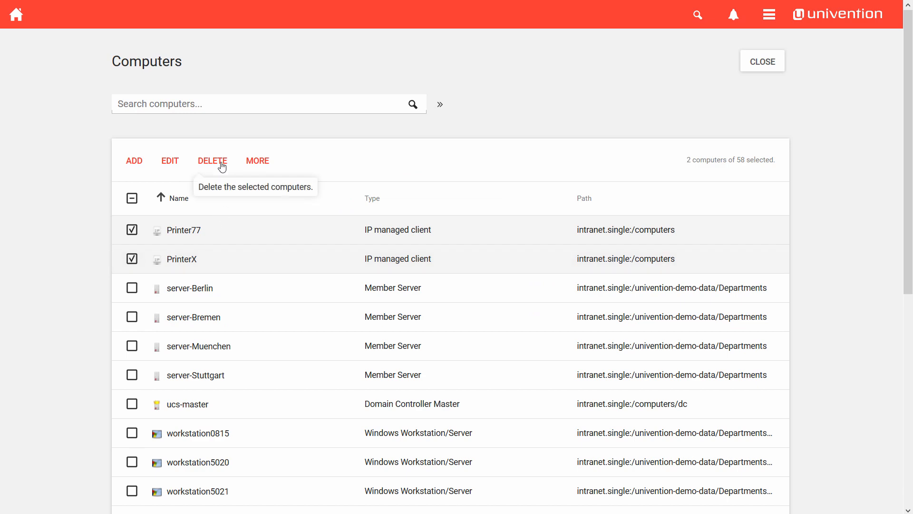
left_click(212, 161)
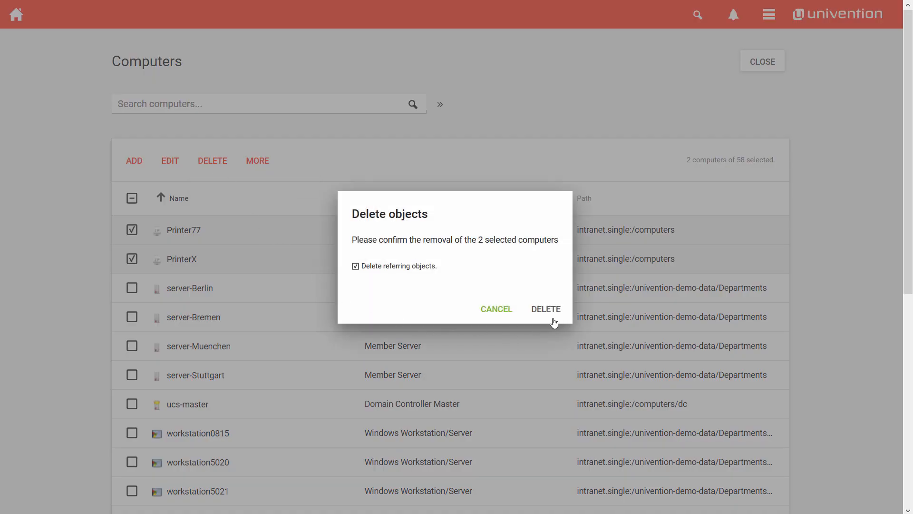
left_click(545, 309)
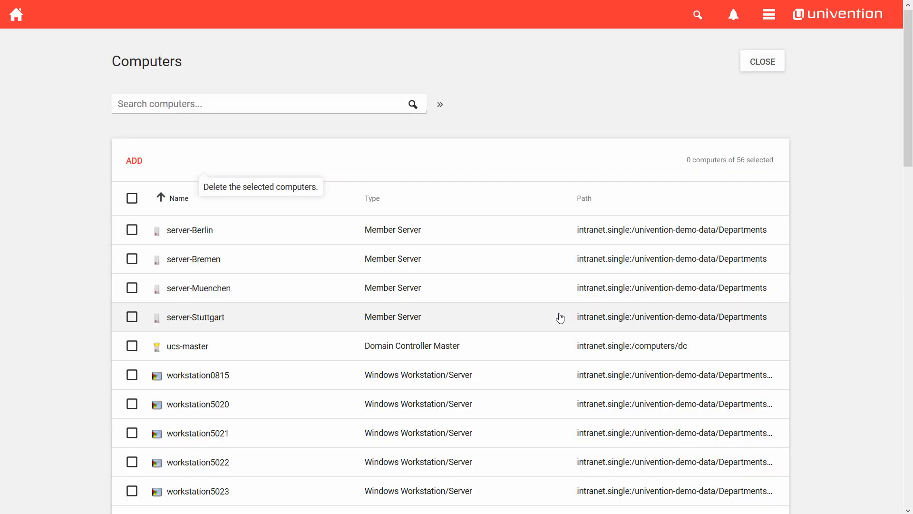
mouse_move(788, 120)
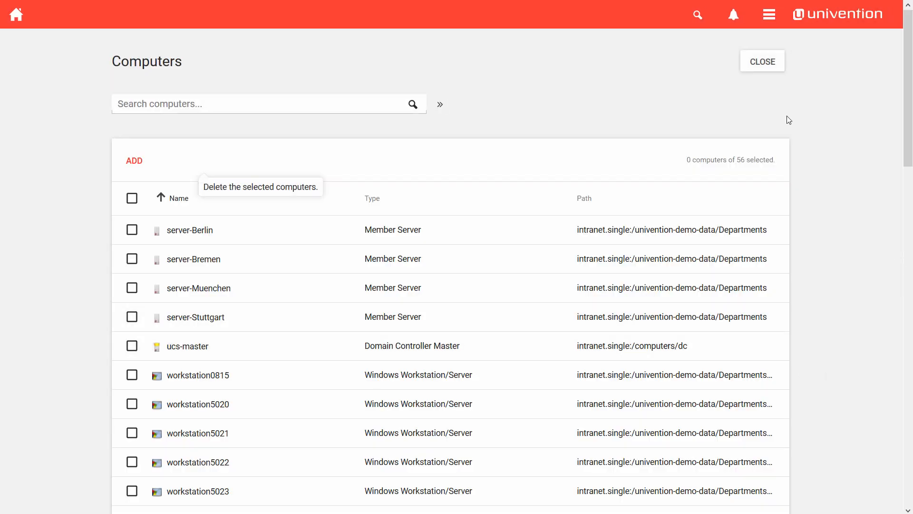
left_click(762, 61)
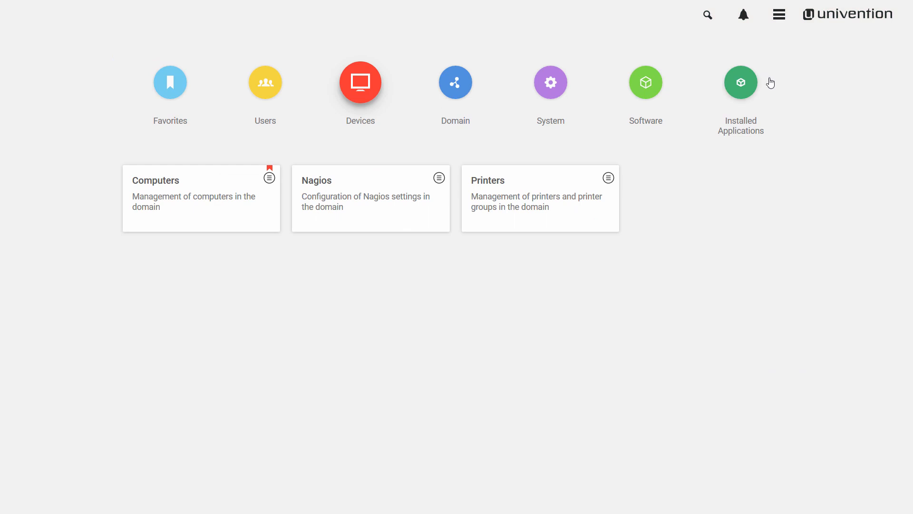